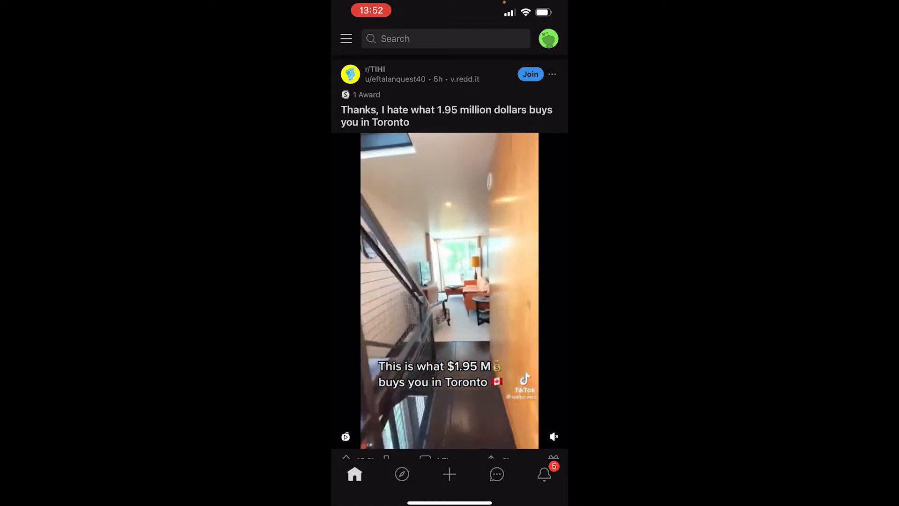
- Bring up reddit.com's Popular feed in Chrome instead of the Reddit app
scroll(down, 3)
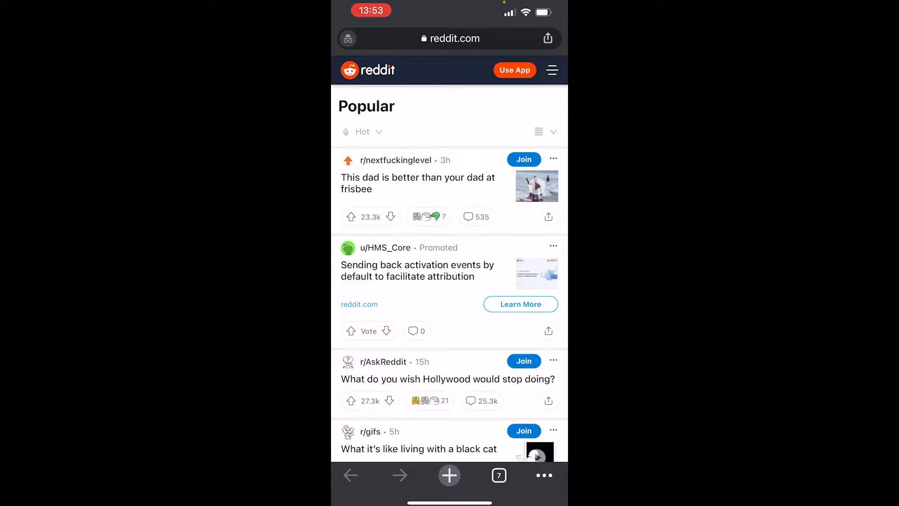
- Request the desktop version of reddit.com via Chrome's site settings
click(553, 70)
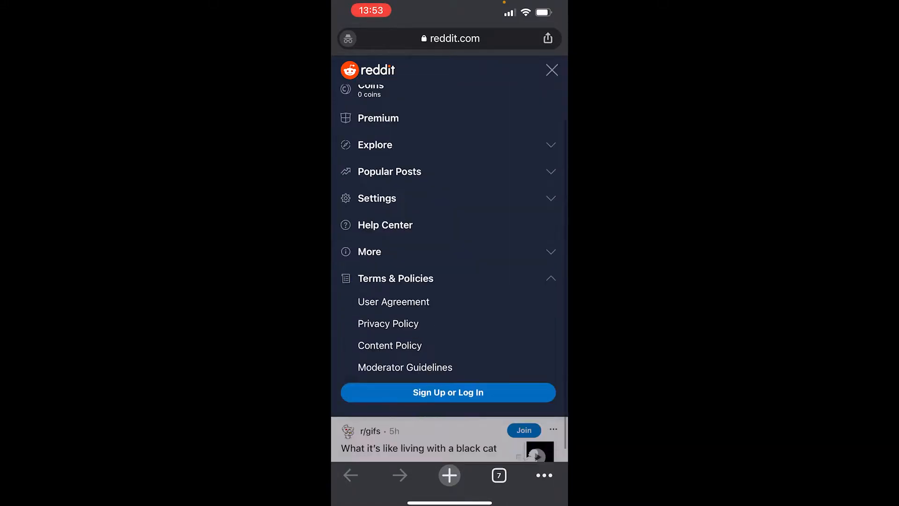
click(376, 198)
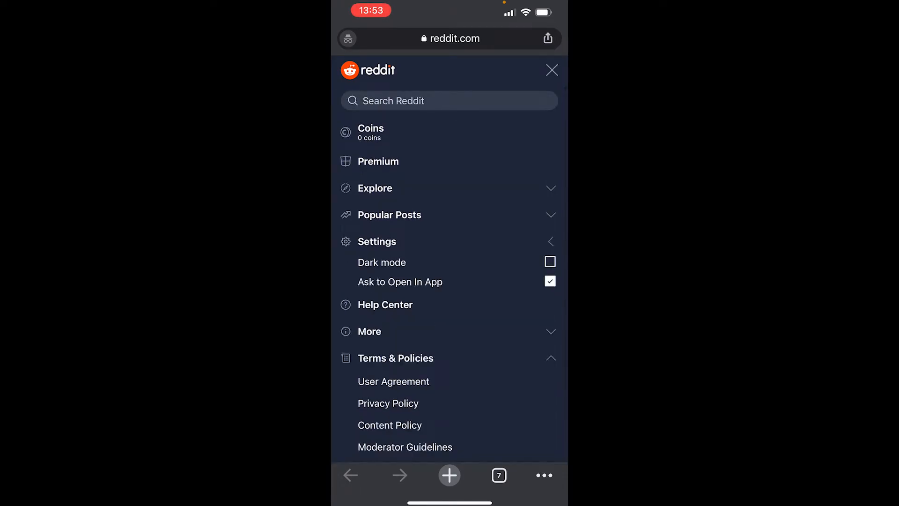
click(549, 262)
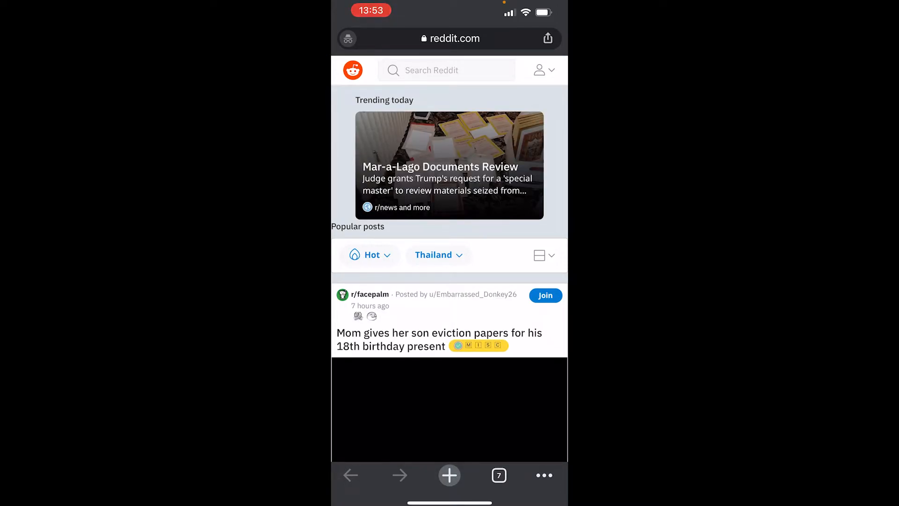
- Log into the Reddit account from the user dropdown and reach the profile overview
click(540, 71)
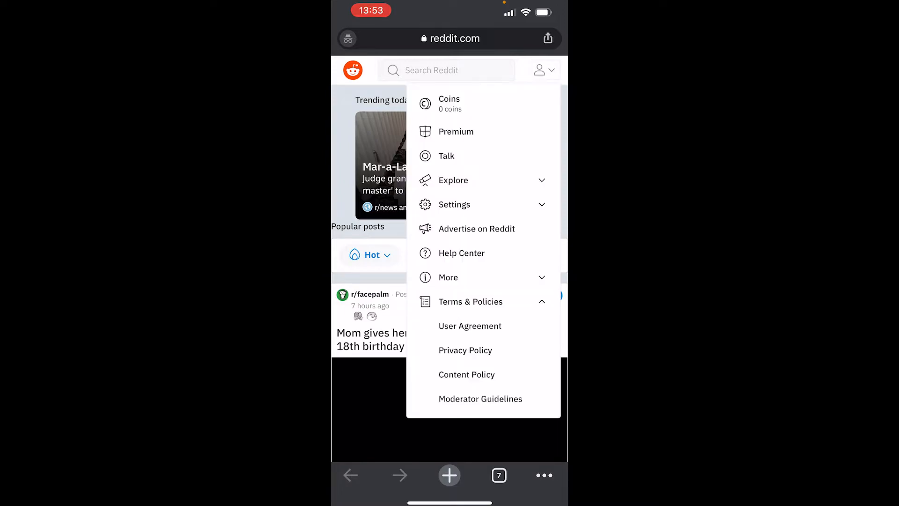
scroll(down, 3)
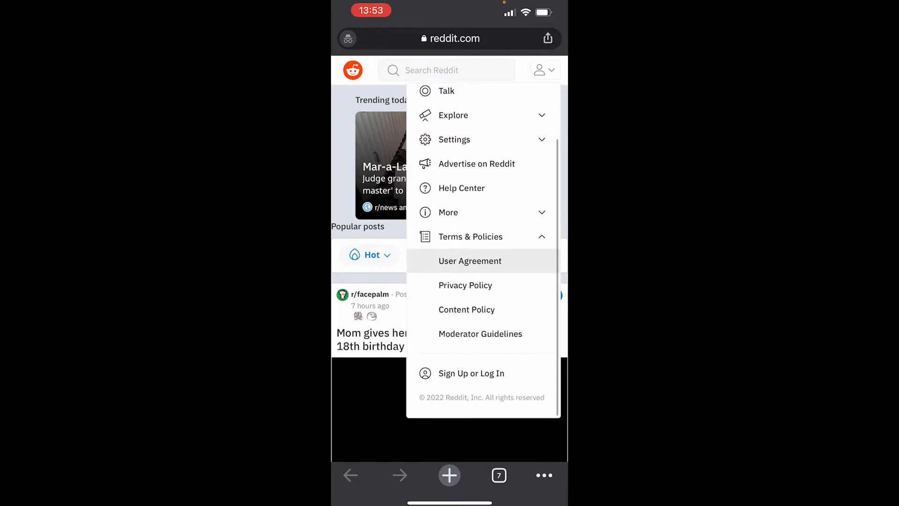
click(471, 373)
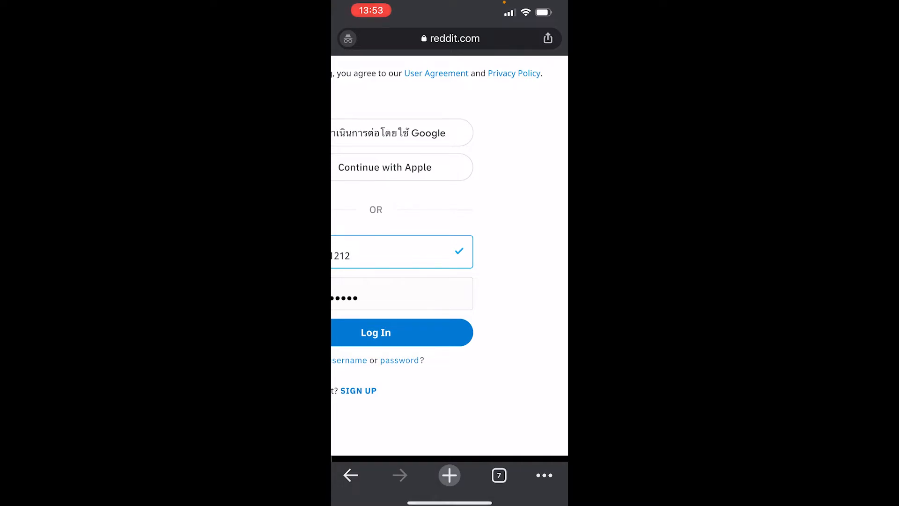
click(375, 332)
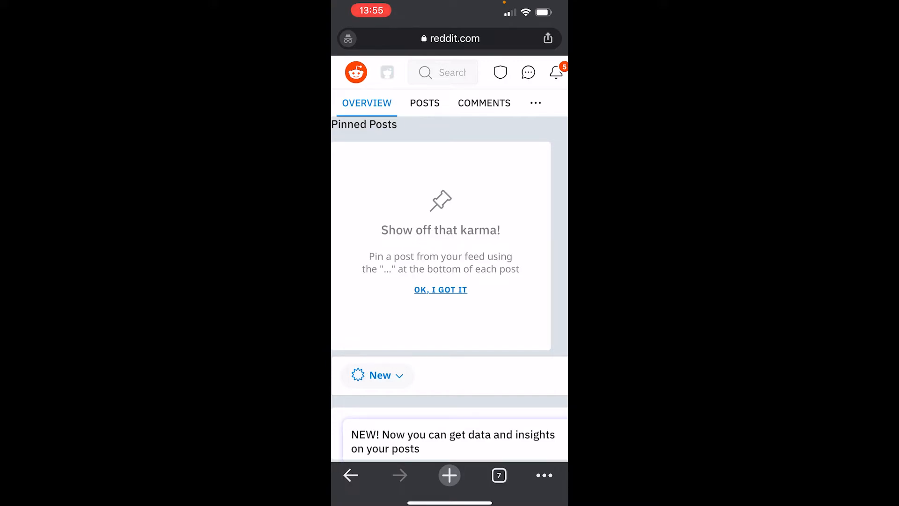
- Go to User Settings under Other in the communities dropdown, landing on Account
click(387, 72)
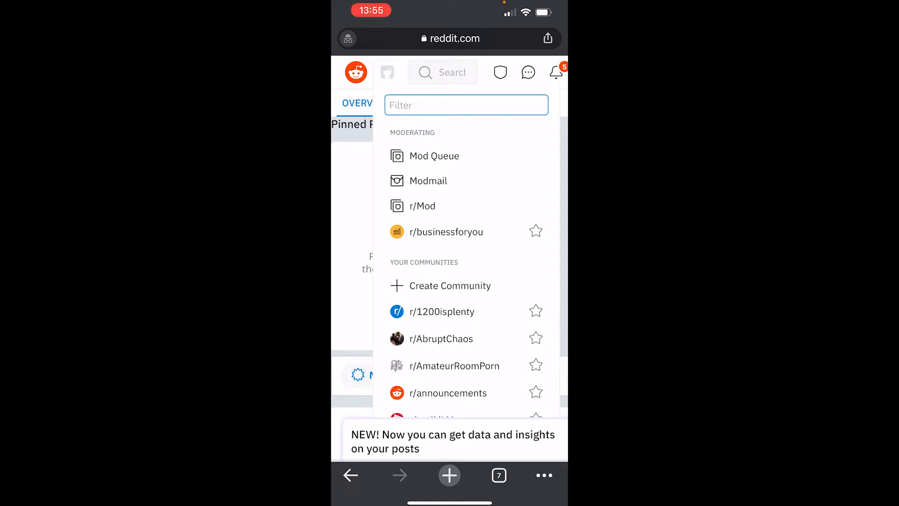
scroll(down, 3)
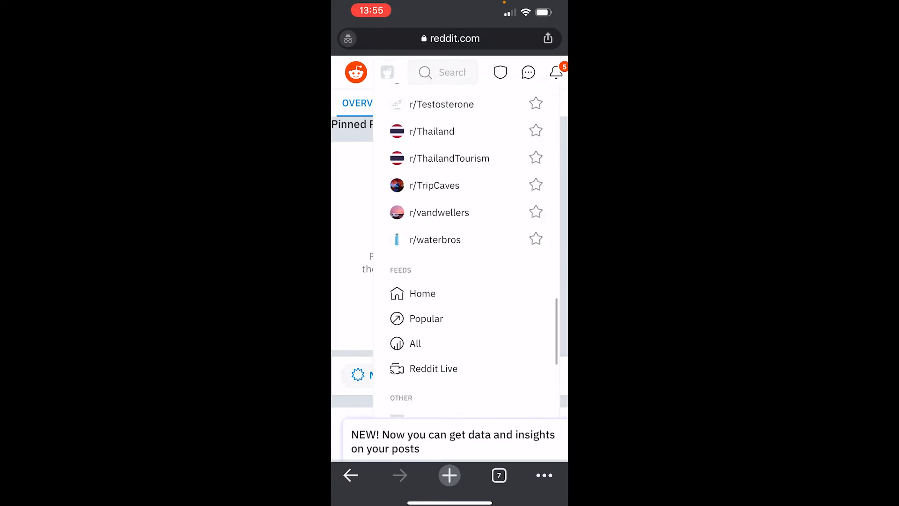
scroll(down, 3)
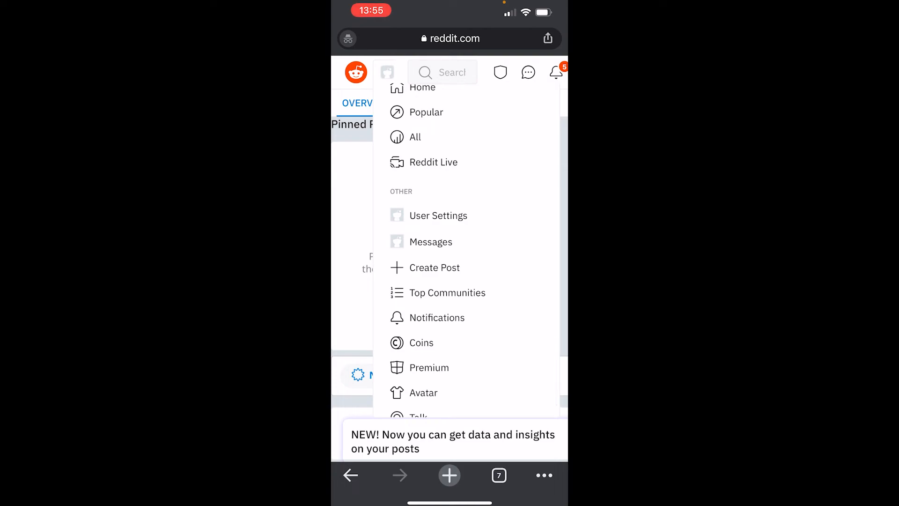
click(438, 215)
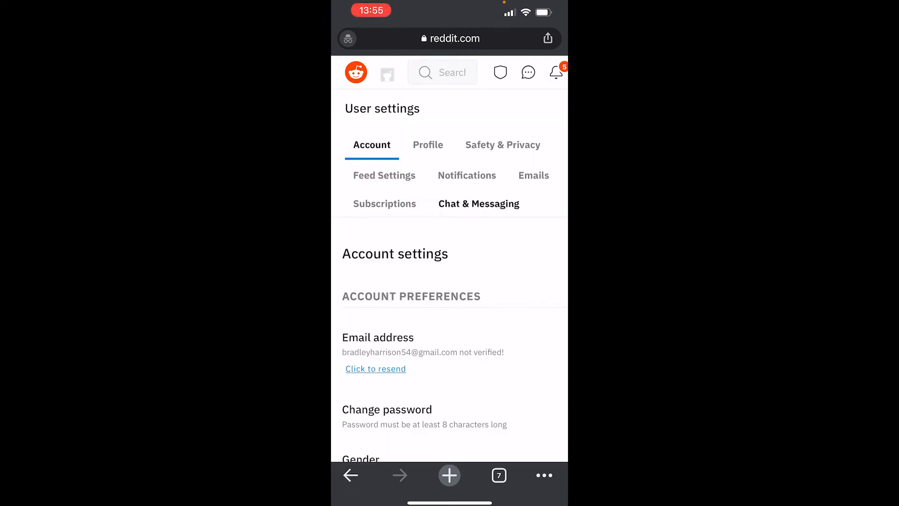
- Reach Delete Account at the bottom of Account settings and bring up its confirmation dialog
scroll(down, 3)
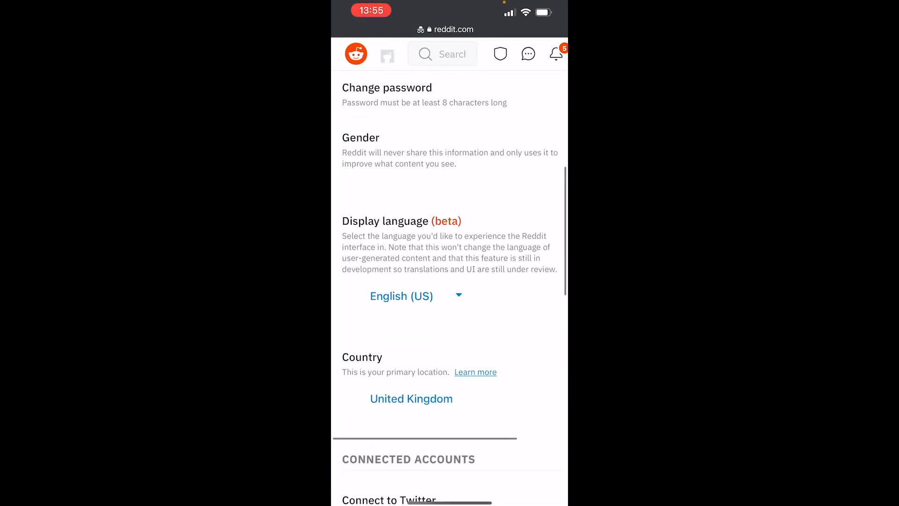
scroll(down, 3)
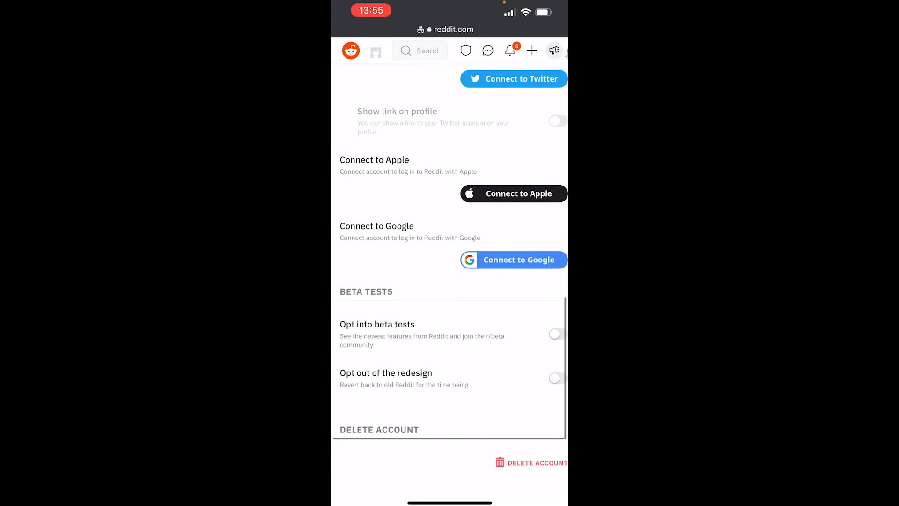
click(536, 462)
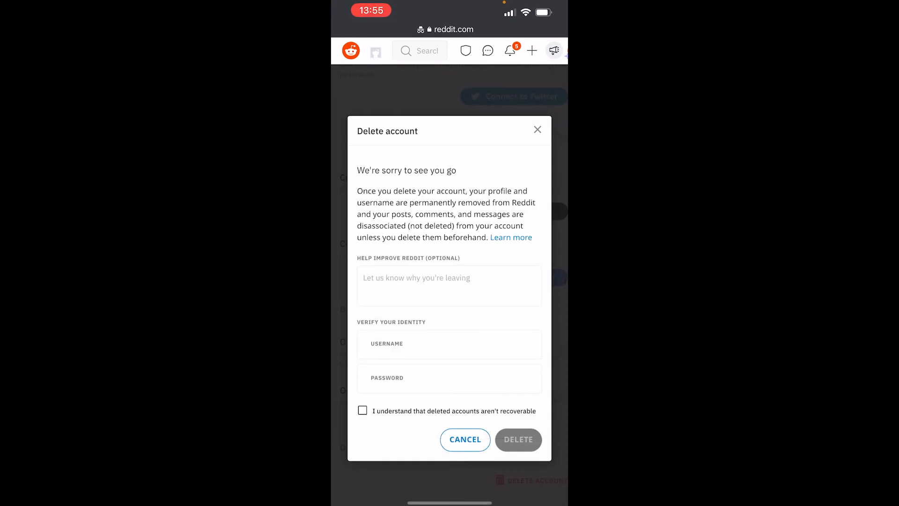